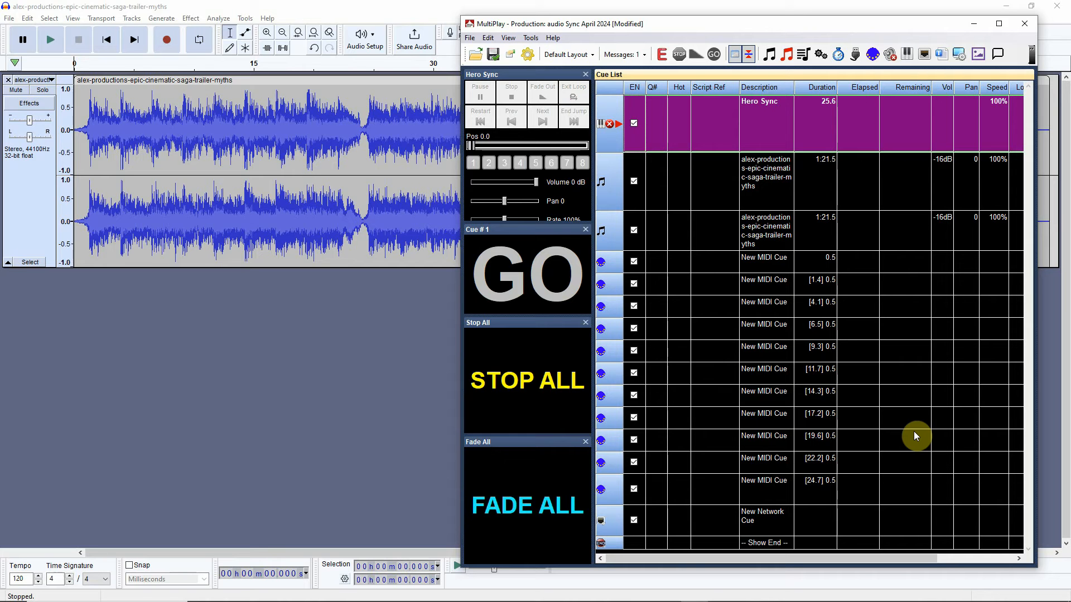
pyautogui.moveTo(708, 493)
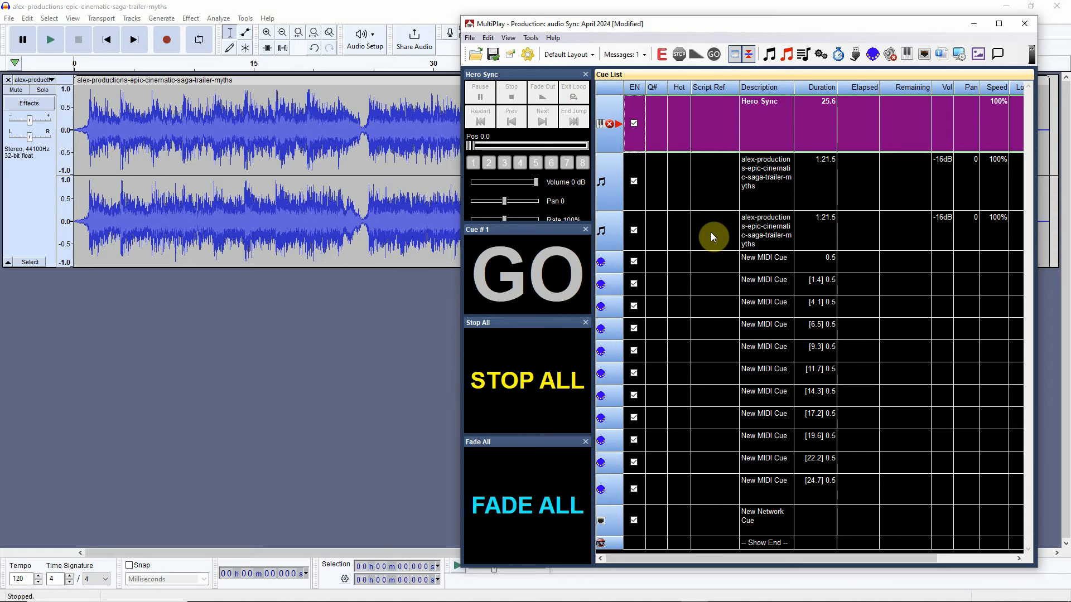
pyautogui.moveTo(263, 332)
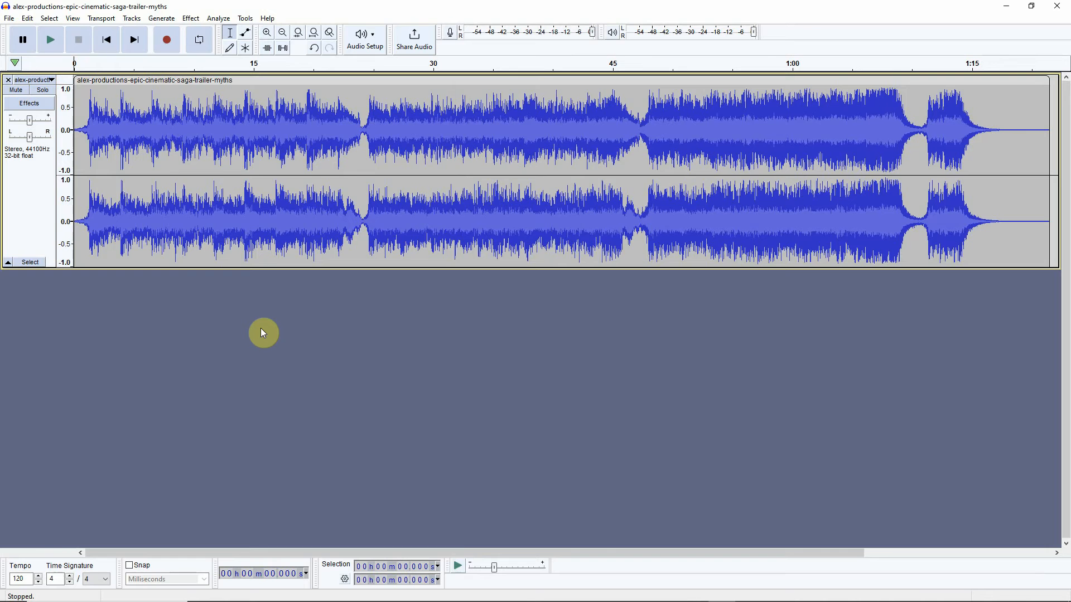
pyautogui.moveTo(339, 397)
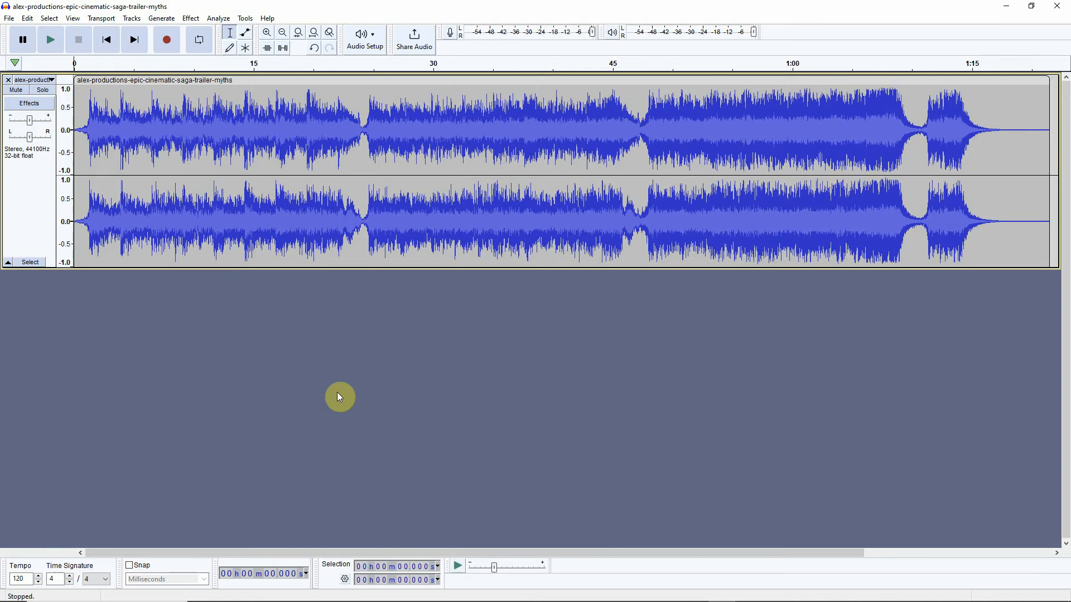
pyautogui.moveTo(108, 188)
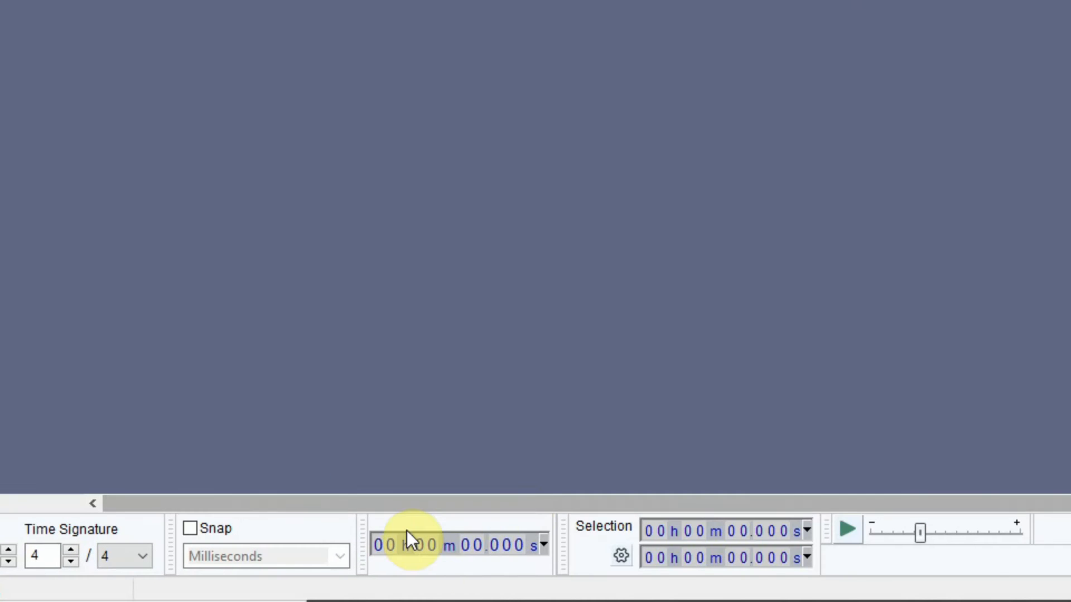
pyautogui.moveTo(458, 539)
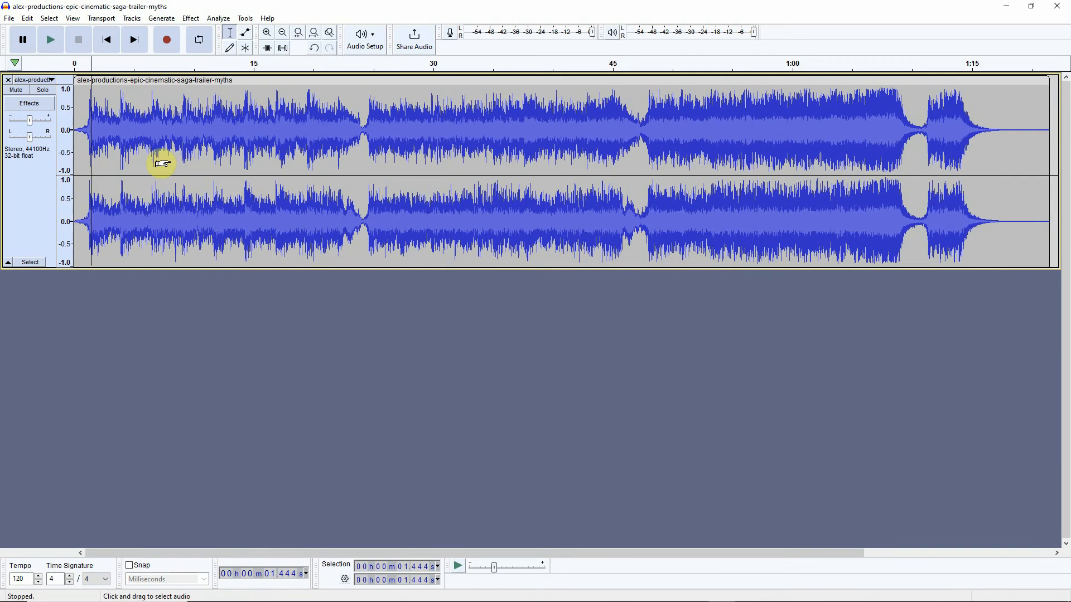
pyautogui.moveTo(127, 160)
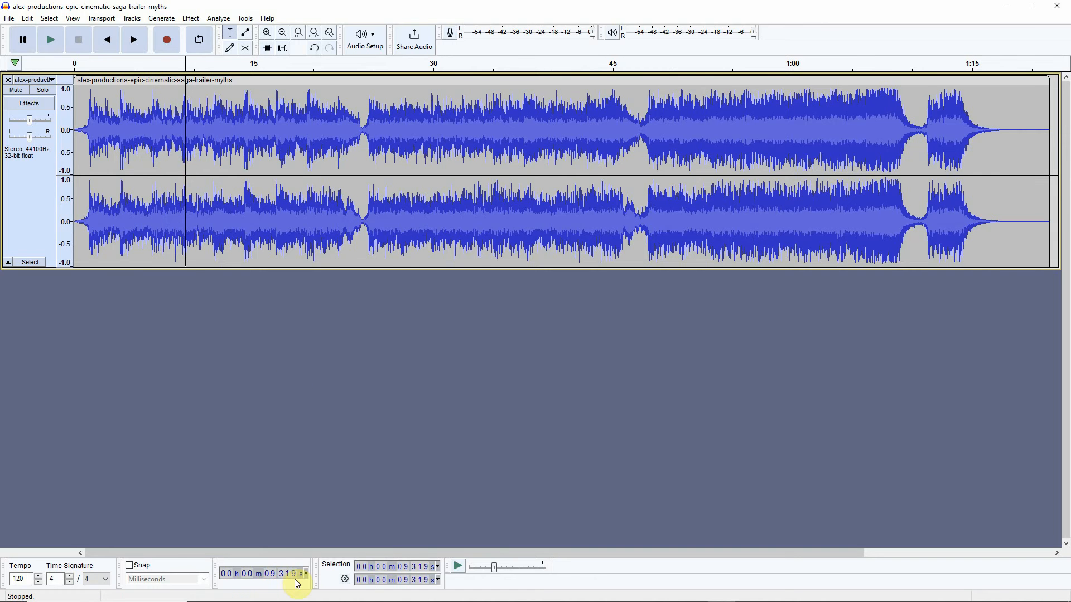
pyautogui.moveTo(751, 444)
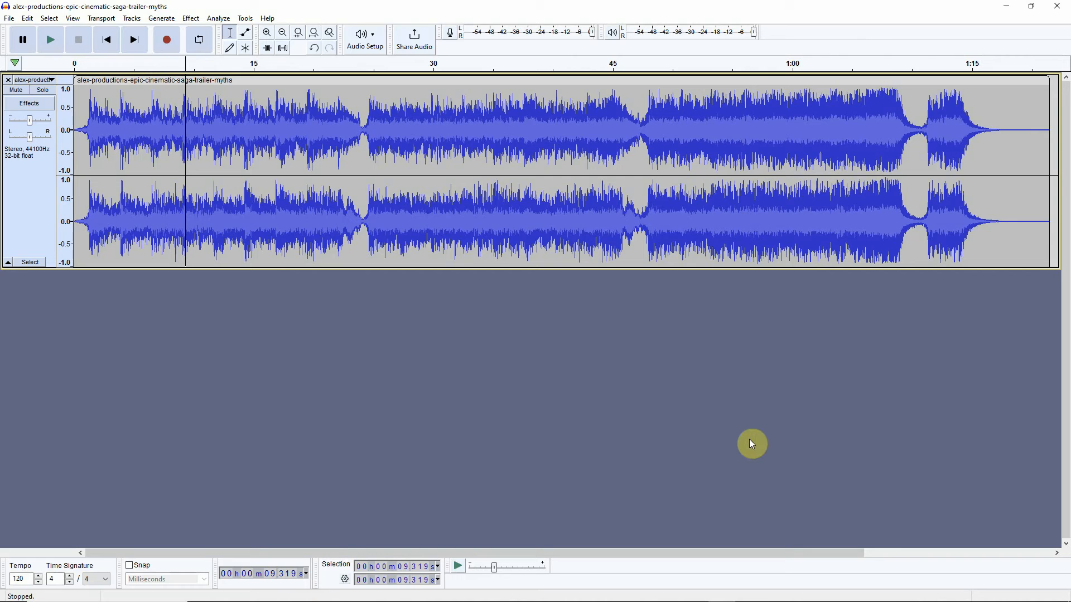
pyautogui.moveTo(749, 443)
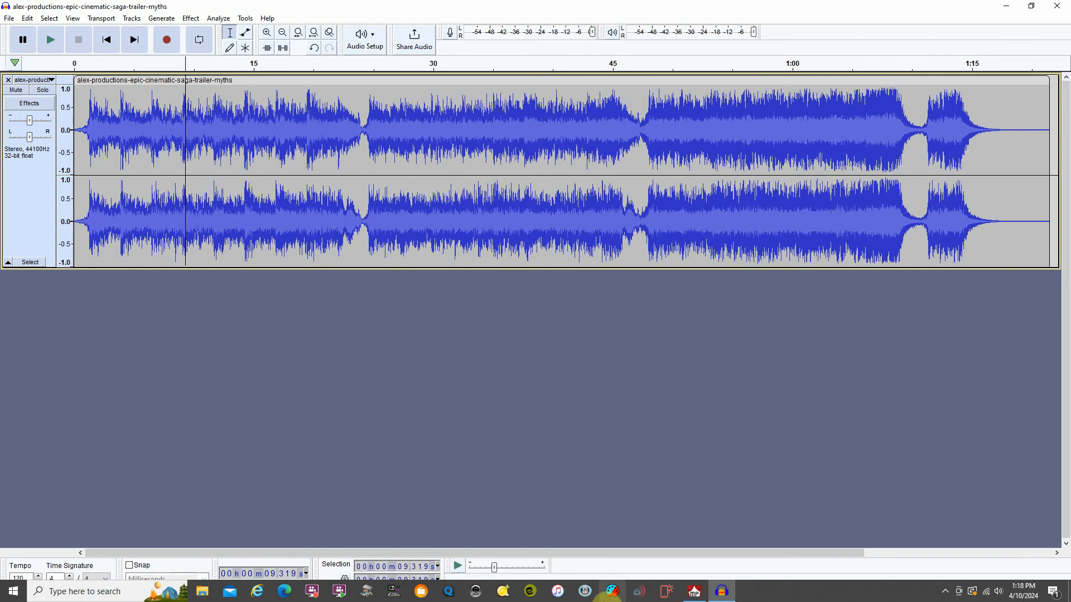
# Step: Restore the Hero Sync cue list from the taskbar and maximize it to fill the screen
pyautogui.click(693, 591)
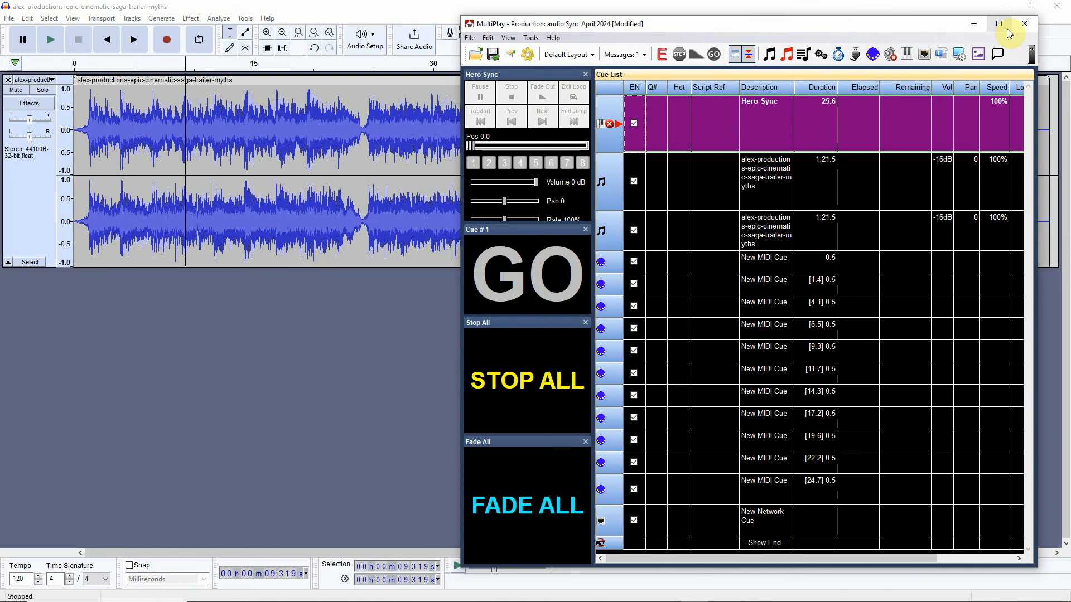
pyautogui.click(997, 23)
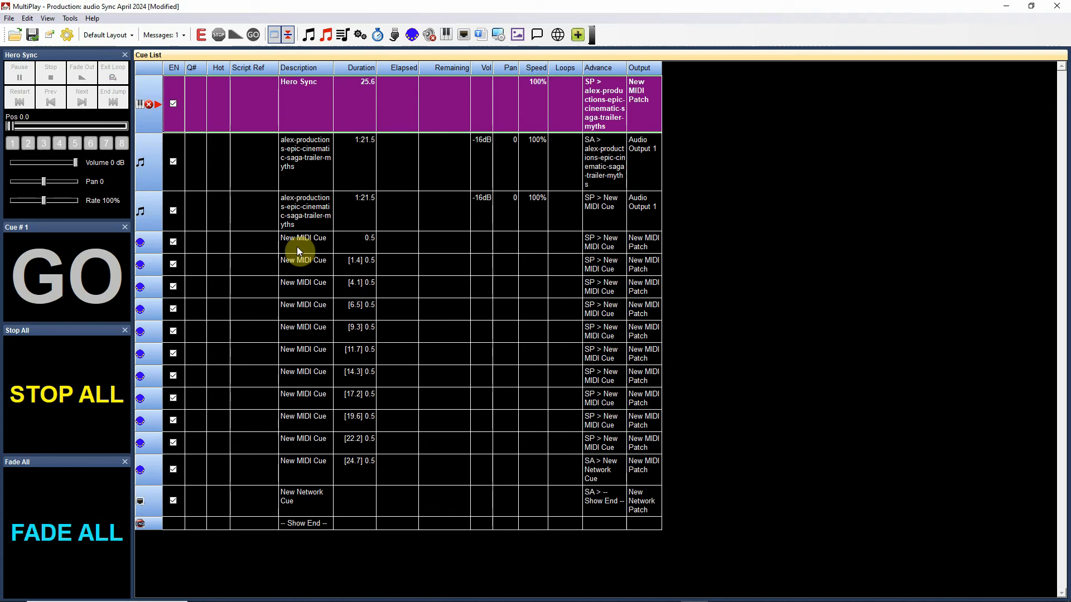
pyautogui.moveTo(254, 244)
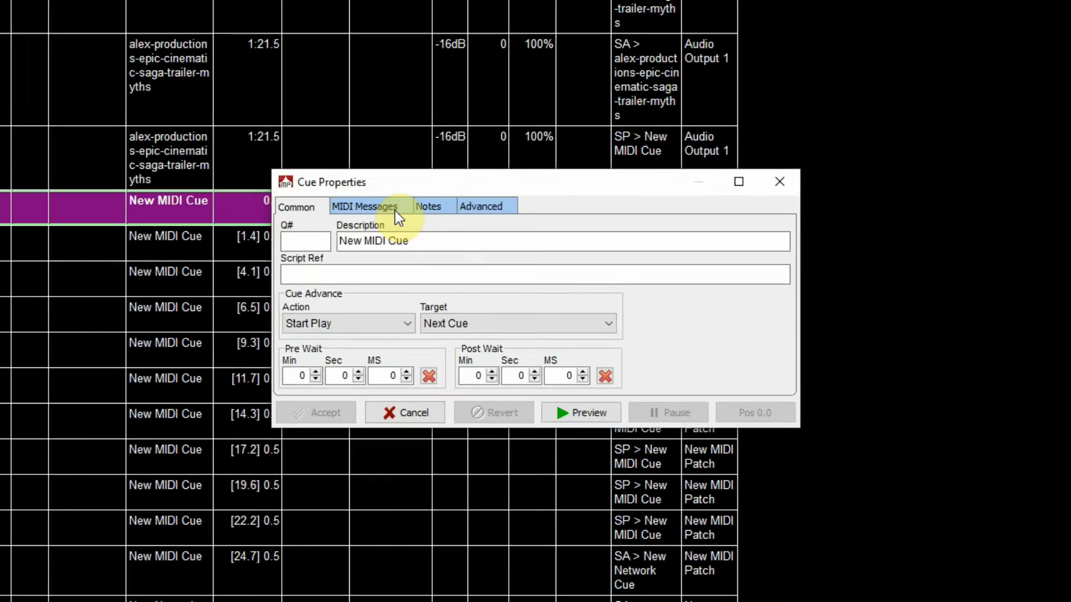
# Step: Show the MIDI Messages list: Note On and Note Off, channel 1, note 10
pyautogui.click(363, 206)
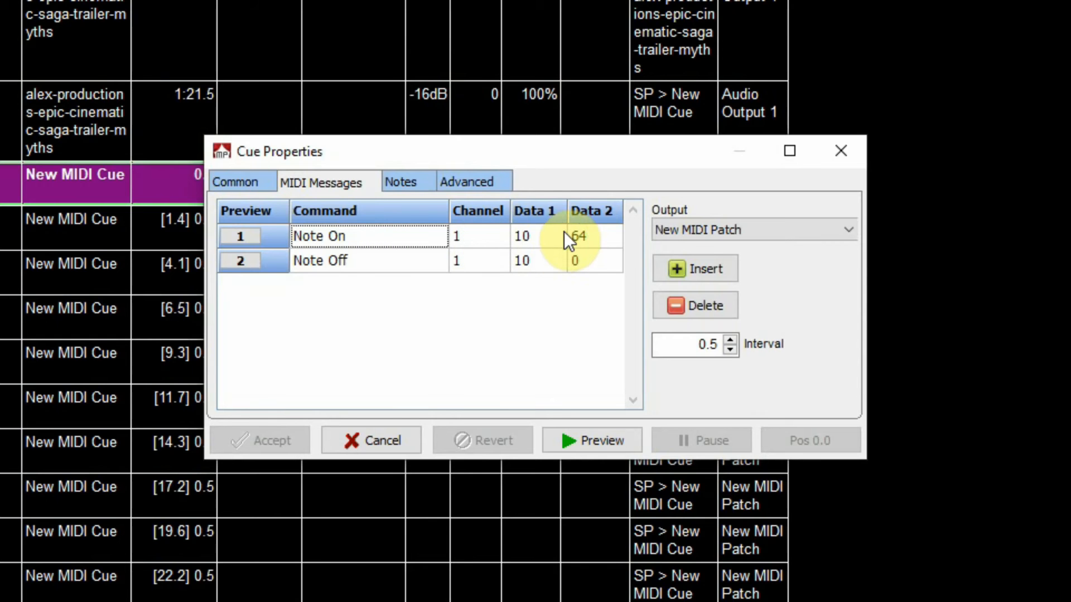
pyautogui.moveTo(607, 248)
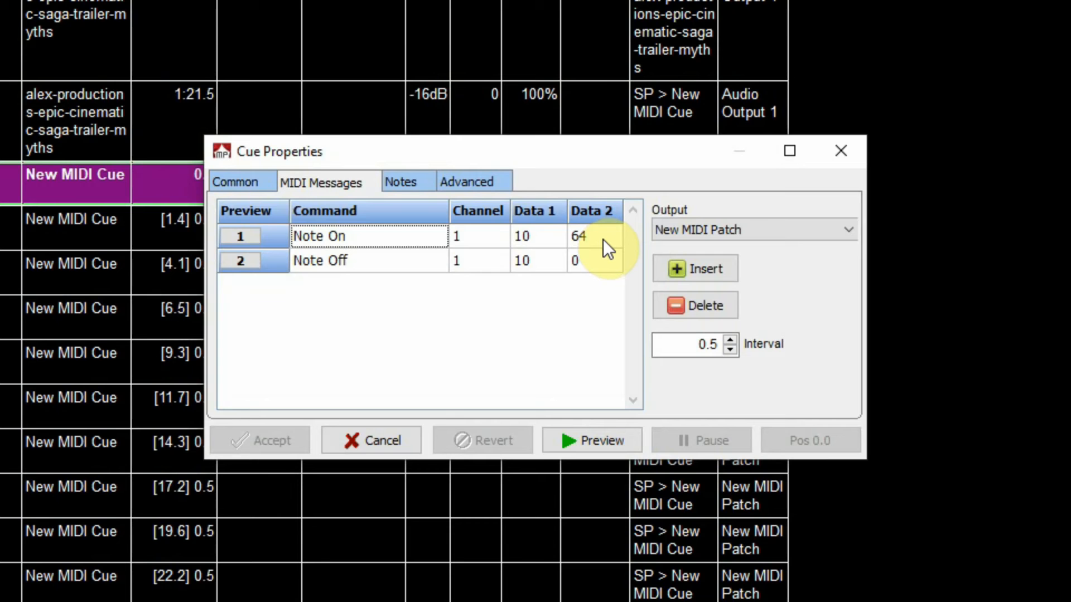
pyautogui.moveTo(392, 257)
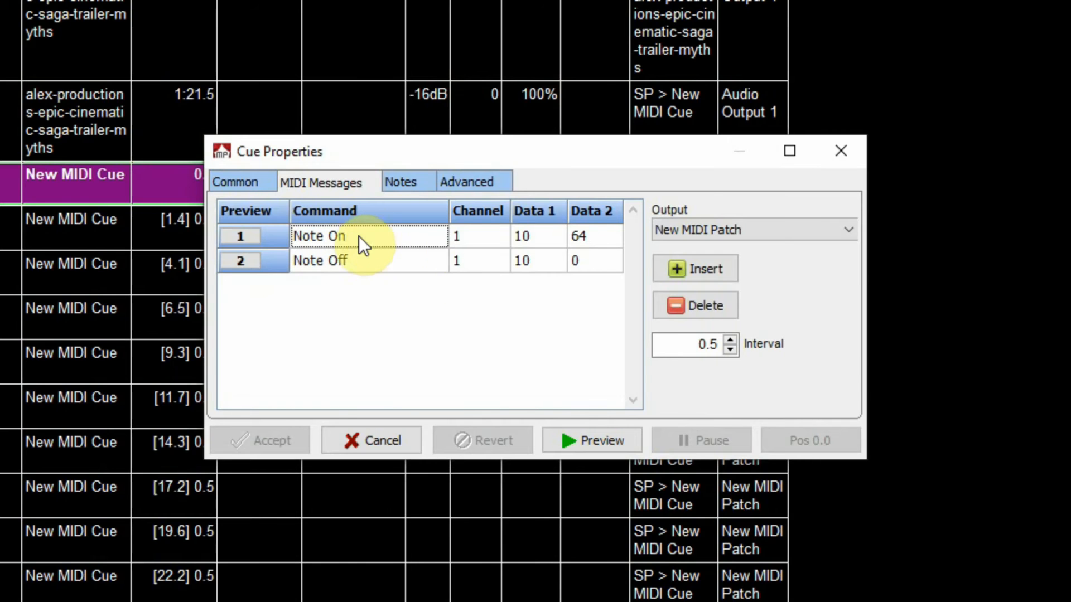
pyautogui.moveTo(345, 300)
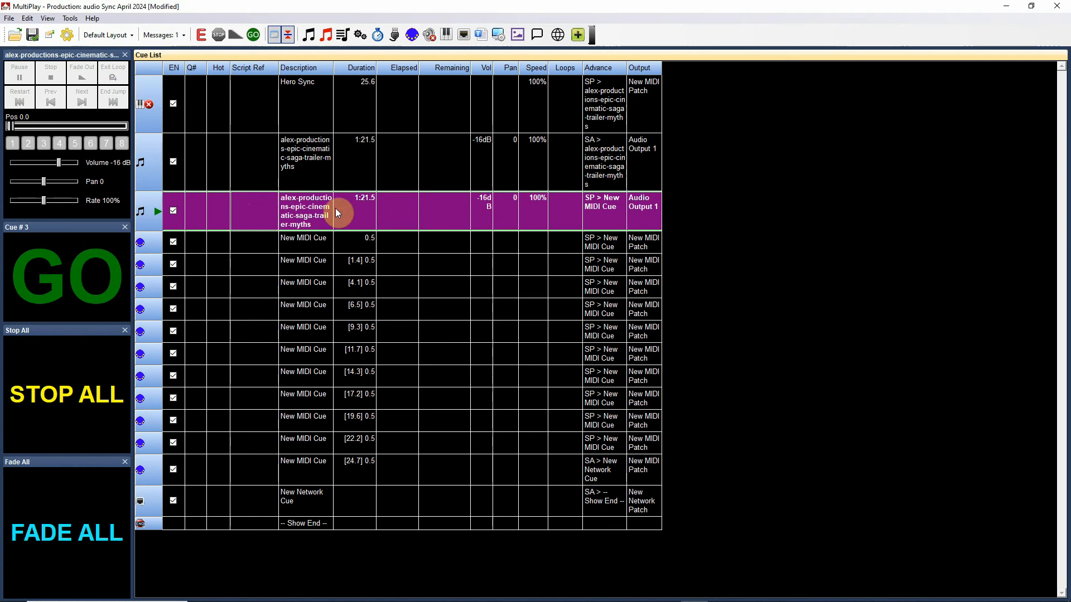
pyautogui.doubleClick(306, 211)
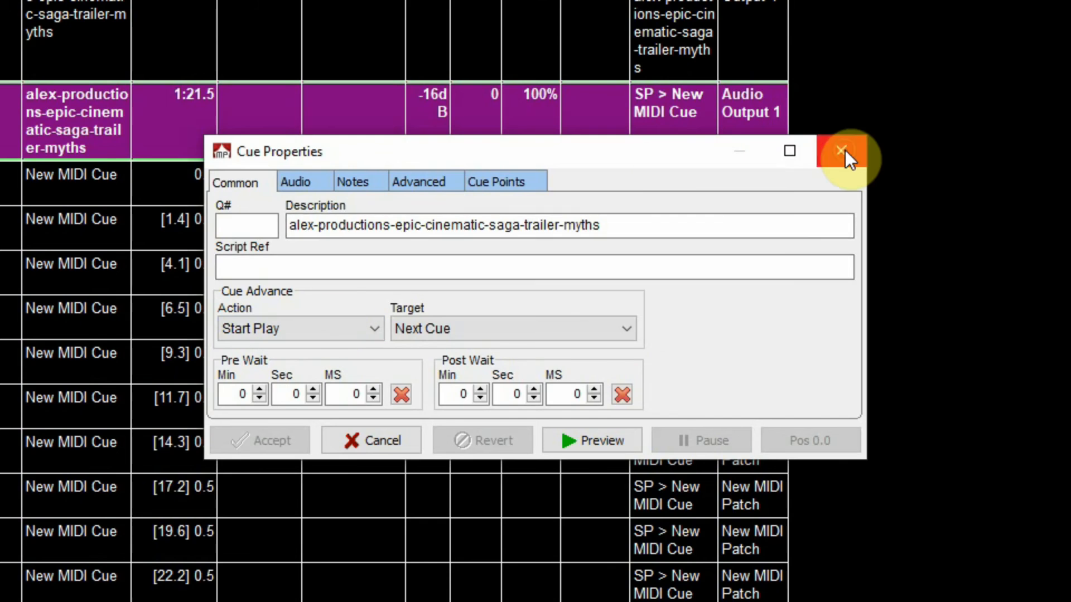
pyautogui.click(845, 151)
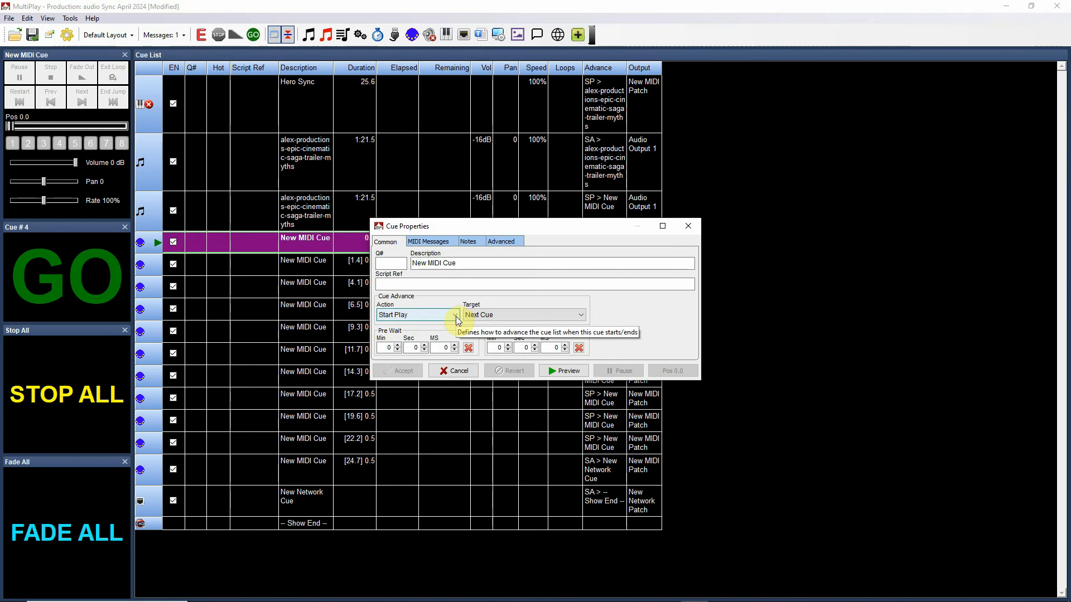
pyautogui.click(397, 371)
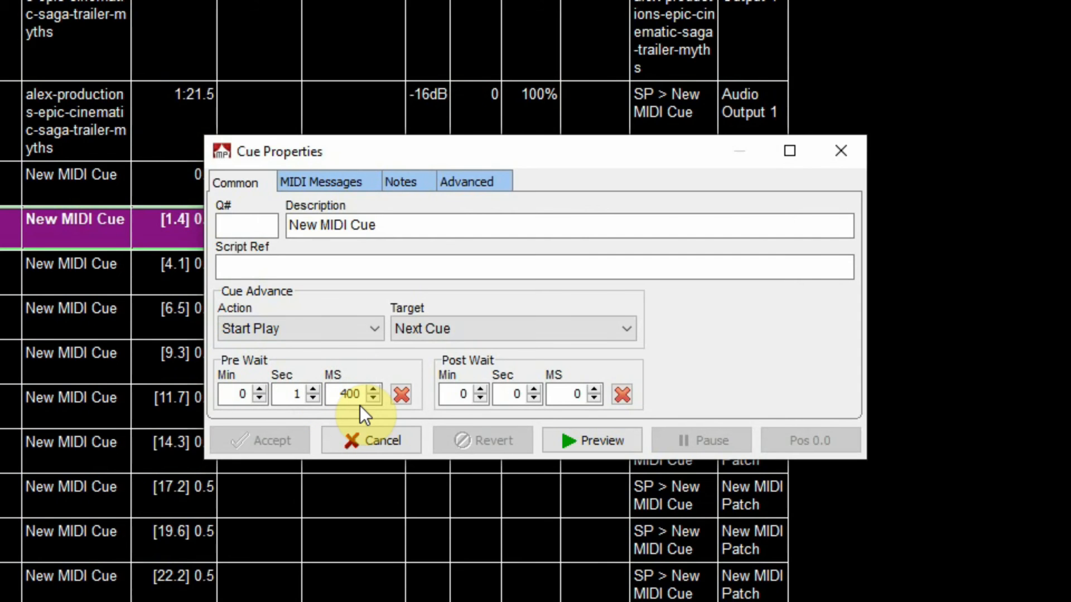
pyautogui.moveTo(525, 161)
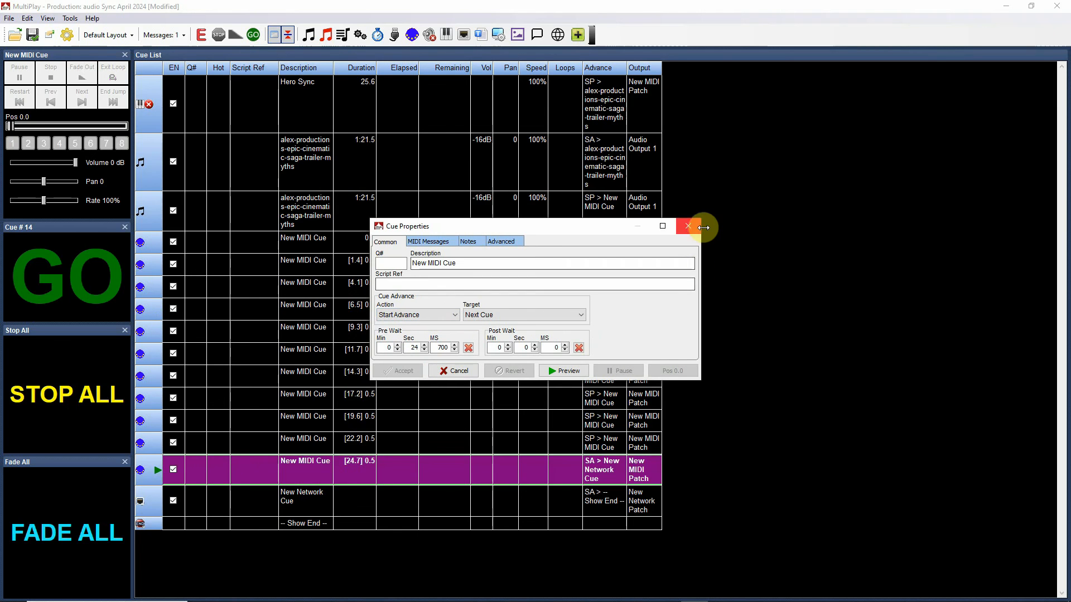
pyautogui.click(687, 226)
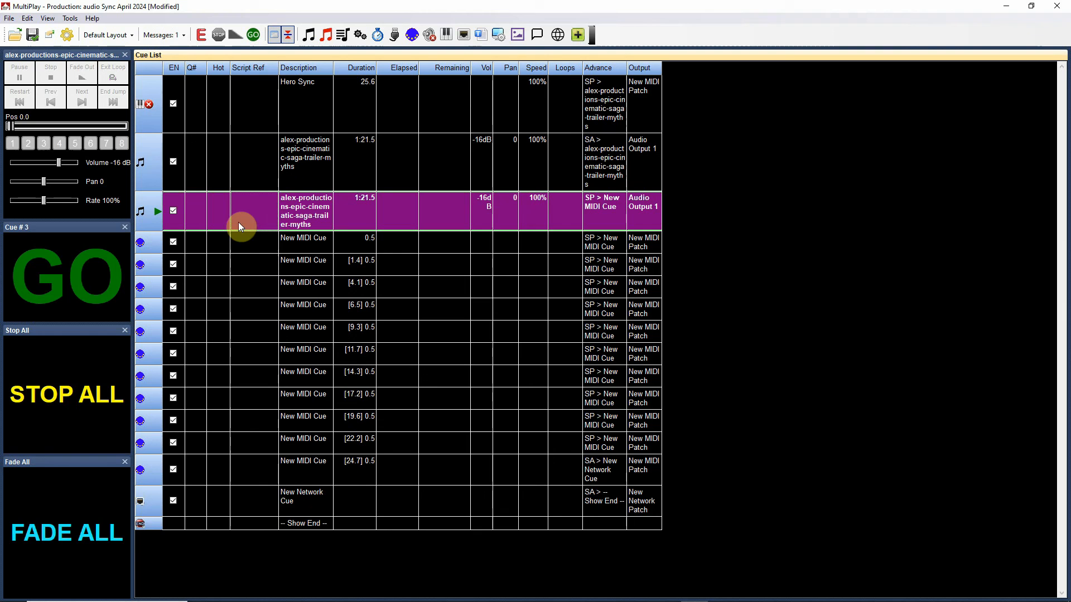
pyautogui.moveTo(249, 213)
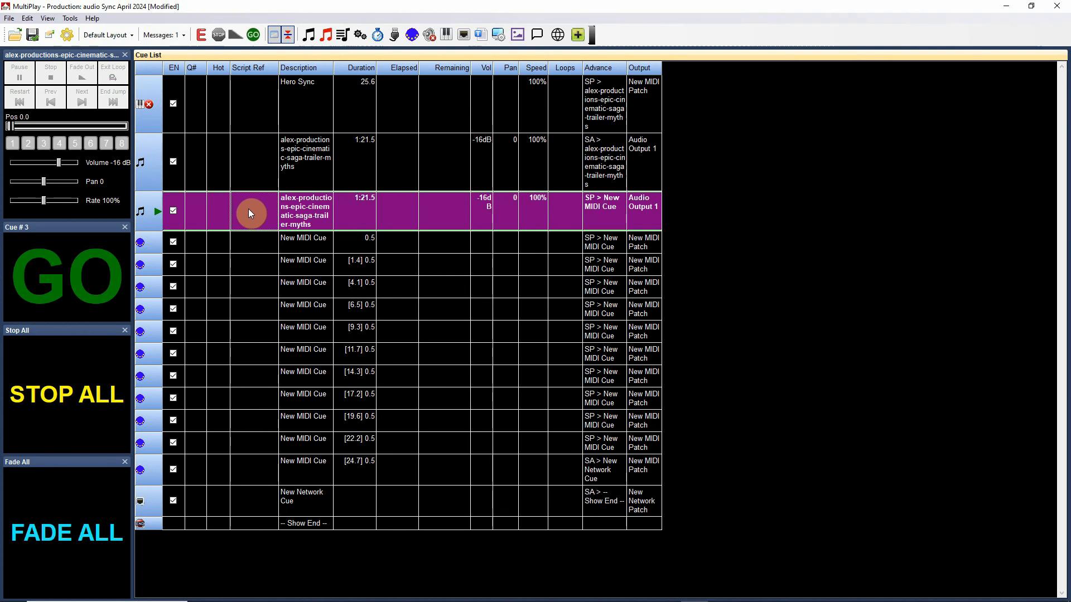
pyautogui.moveTo(242, 464)
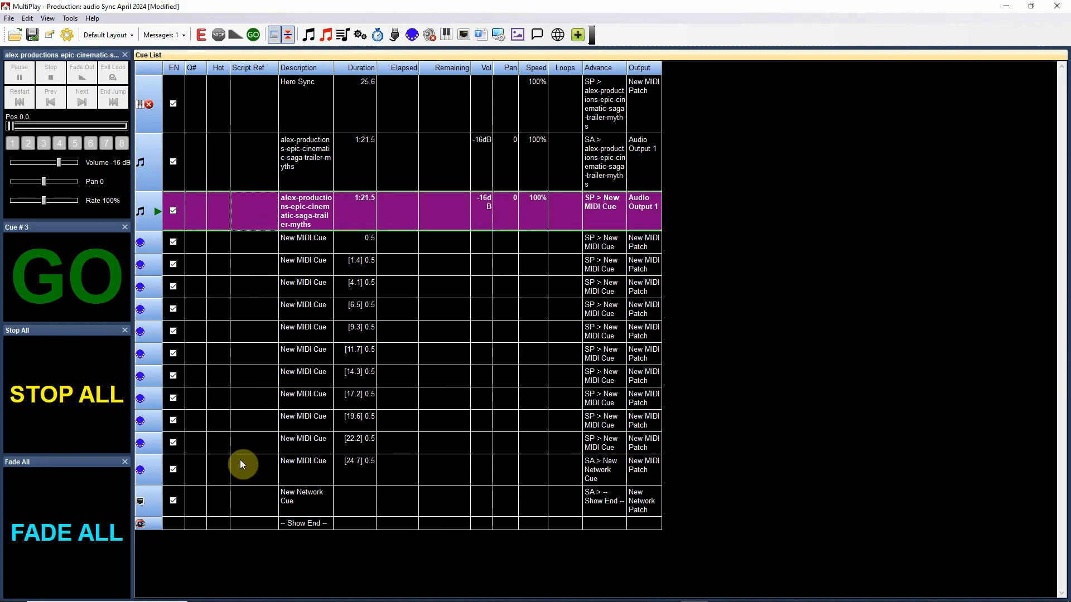
pyautogui.moveTo(321, 241)
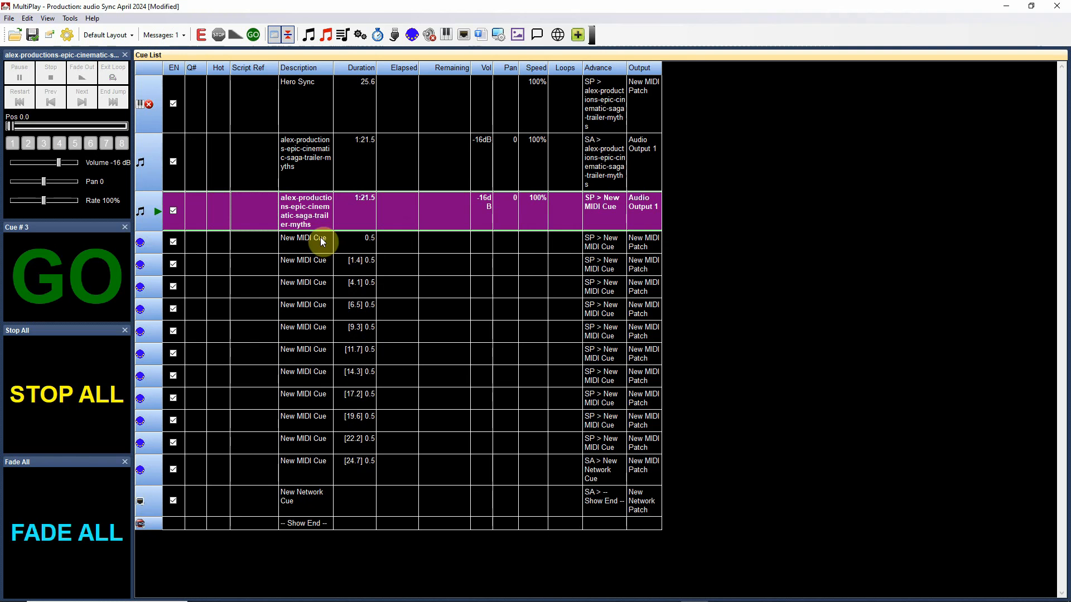
pyautogui.moveTo(360, 273)
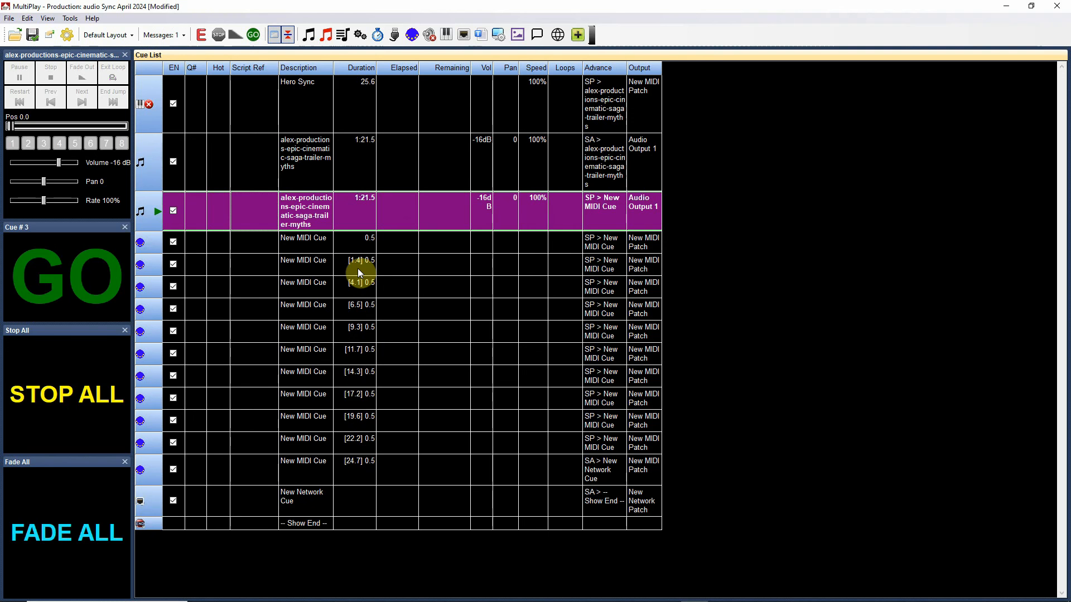
pyautogui.moveTo(358, 304)
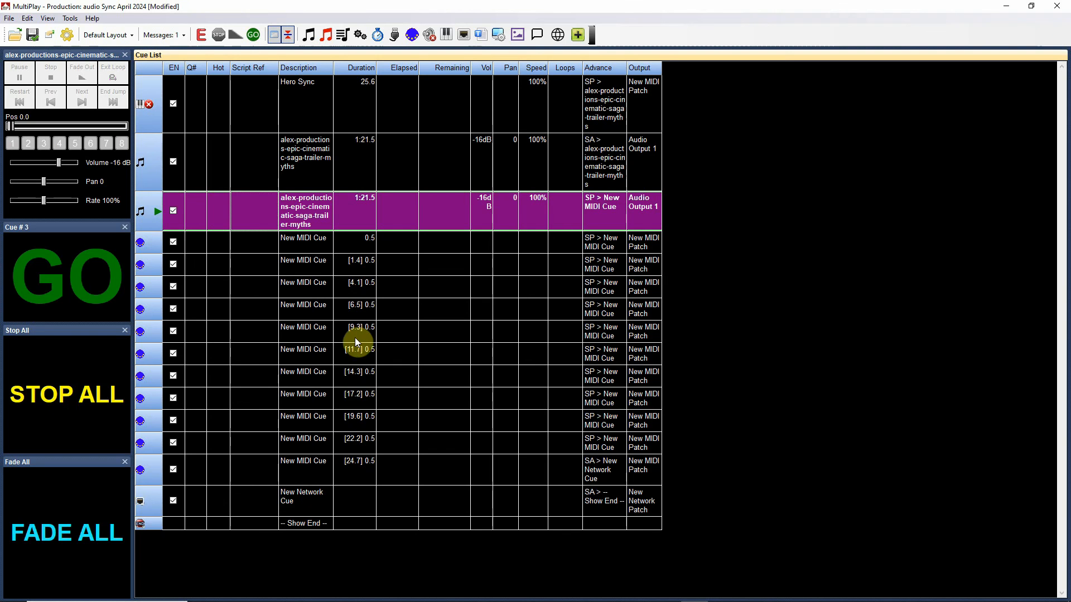
pyautogui.moveTo(355, 393)
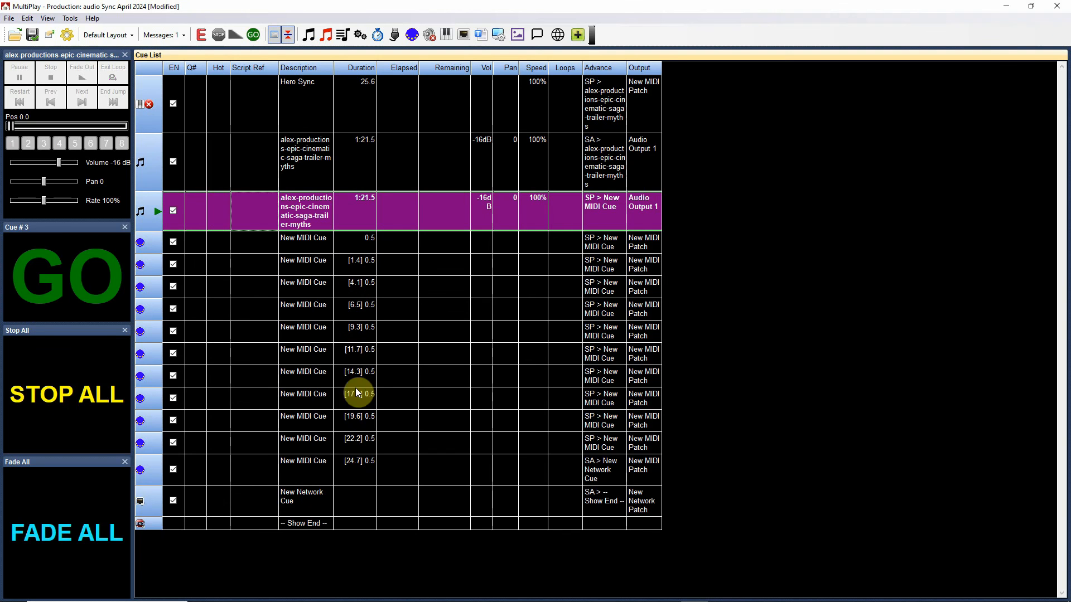
pyautogui.moveTo(265, 303)
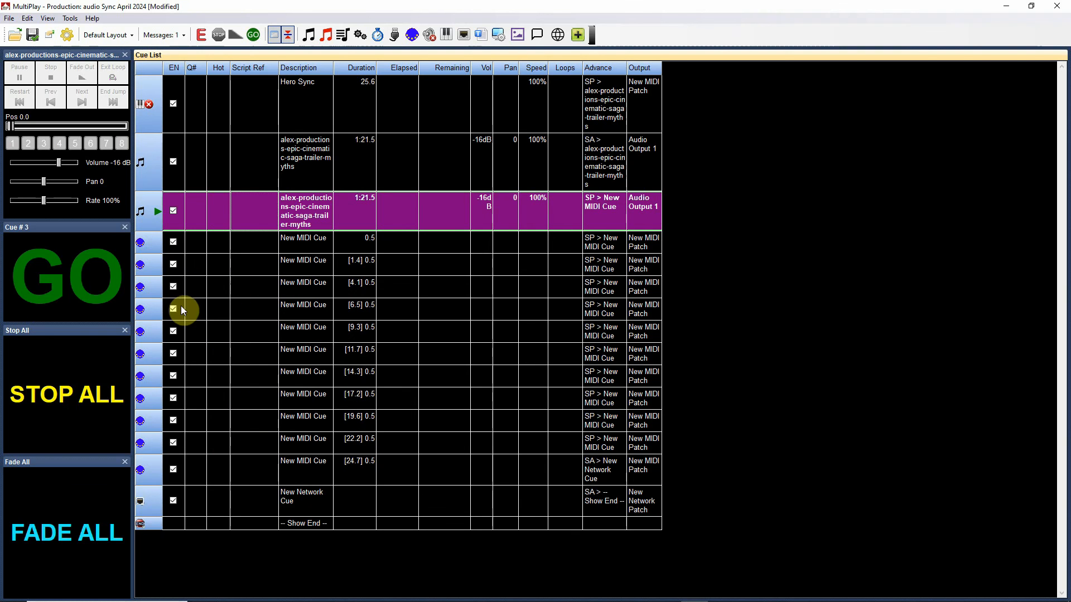
pyautogui.moveTo(235, 469)
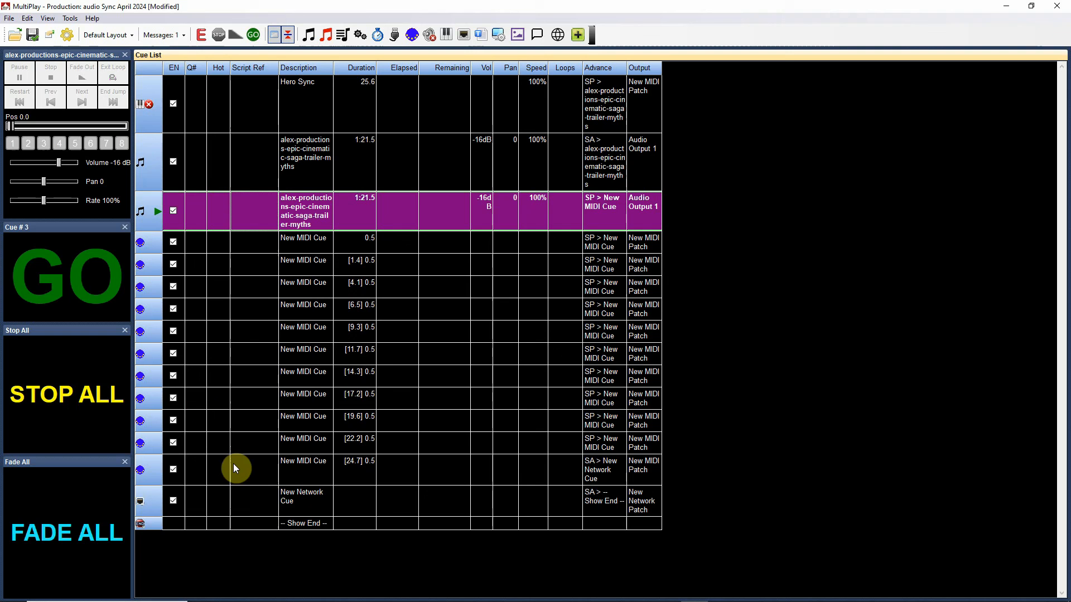
pyautogui.moveTo(263, 430)
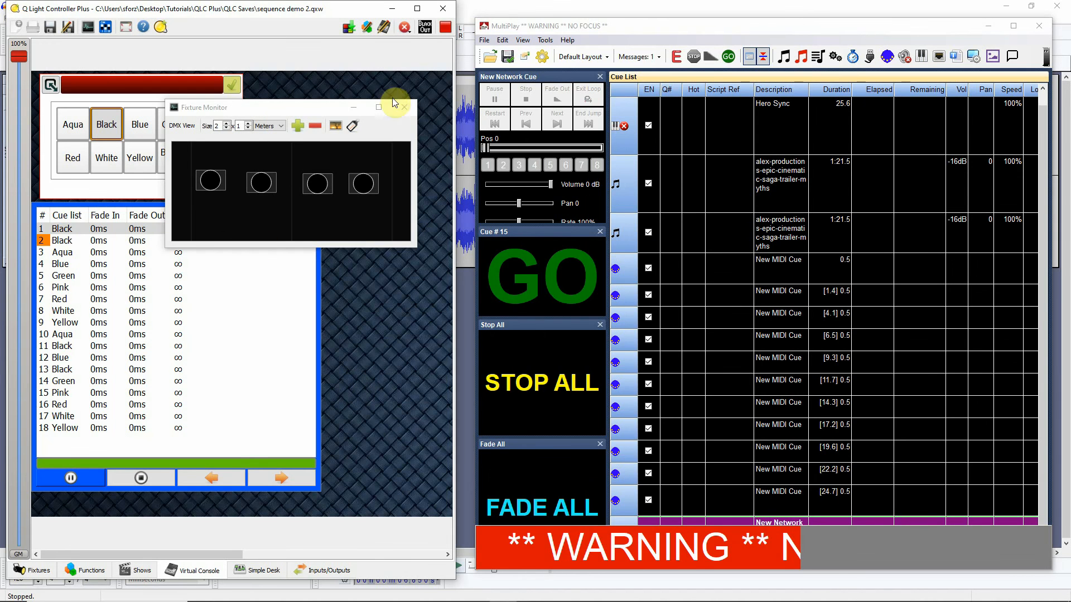
# Step: Select cue 1 'Black' in the QLC+ Cue List widget as the starting lighting cue
pyautogui.click(61, 227)
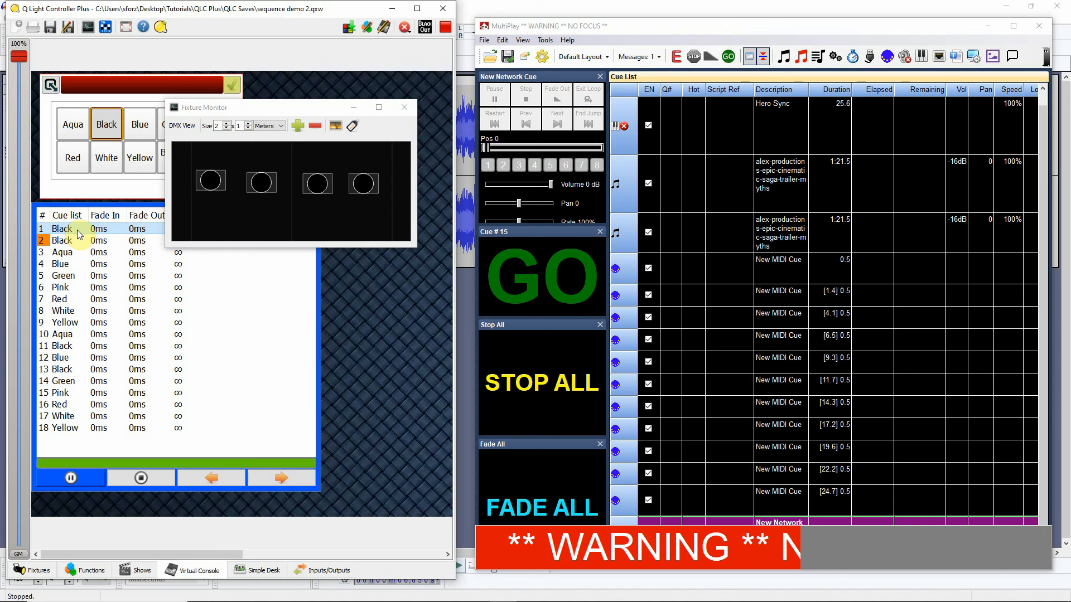
pyautogui.click(62, 241)
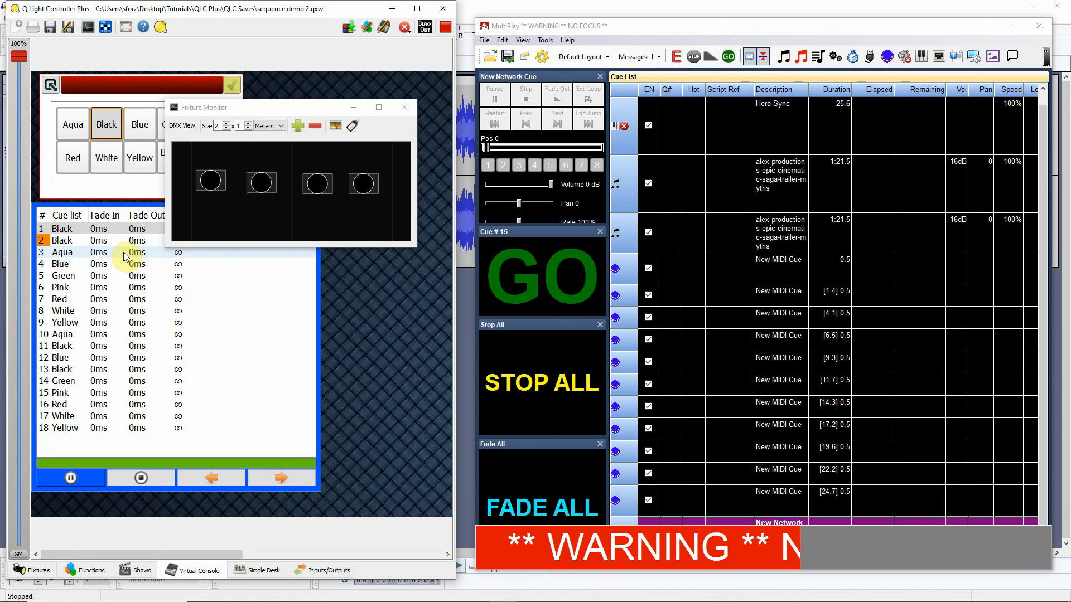
pyautogui.moveTo(839, 308)
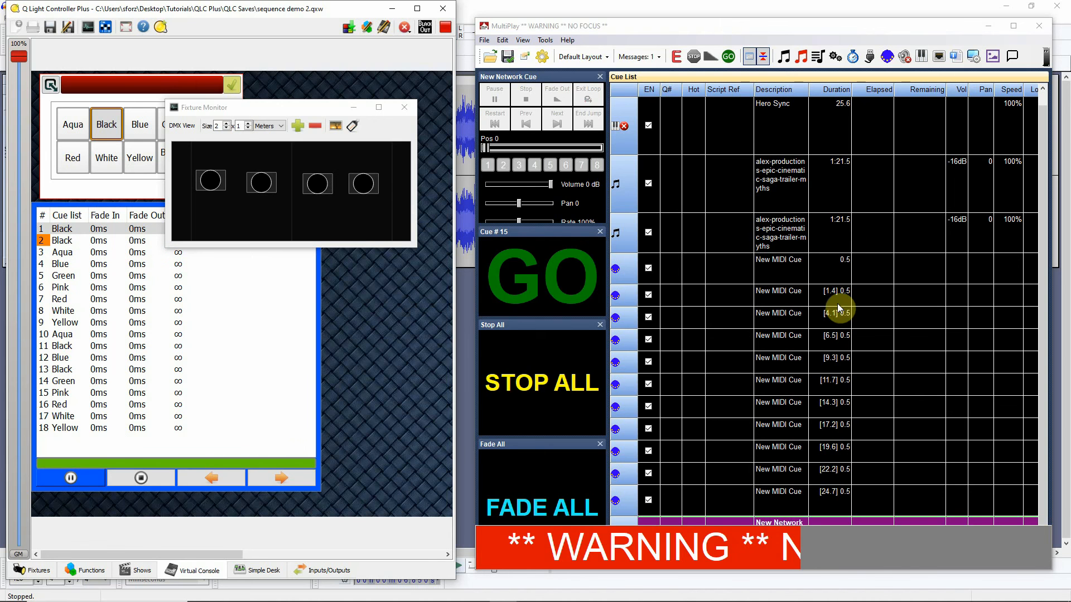
pyautogui.moveTo(740, 248)
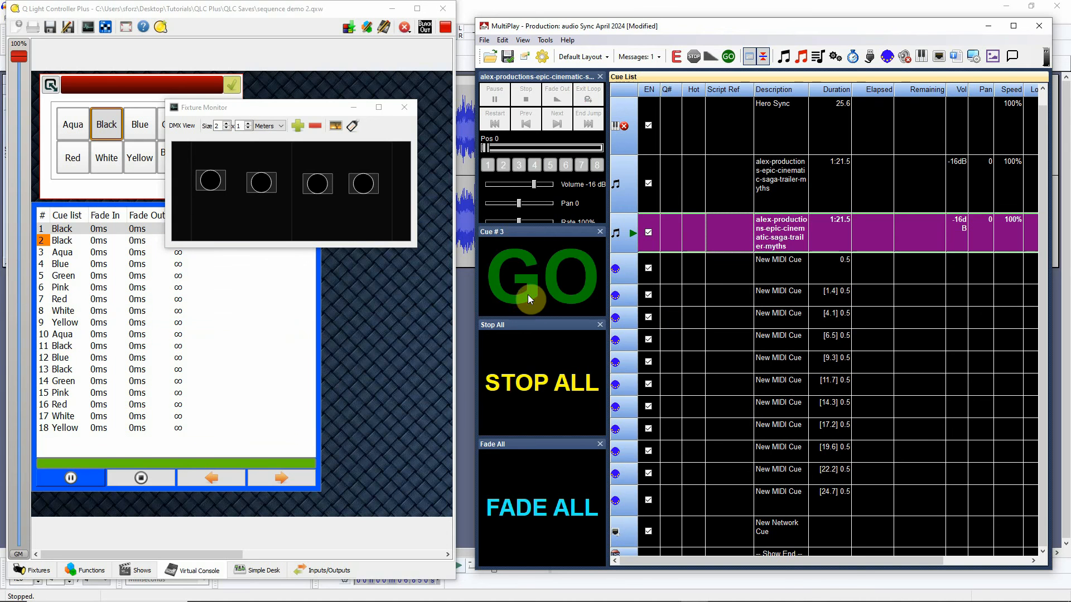
# Step: GO the trailer audio cue so its MIDI cues step QLC+ through to Blue, then Stop All
pyautogui.click(542, 277)
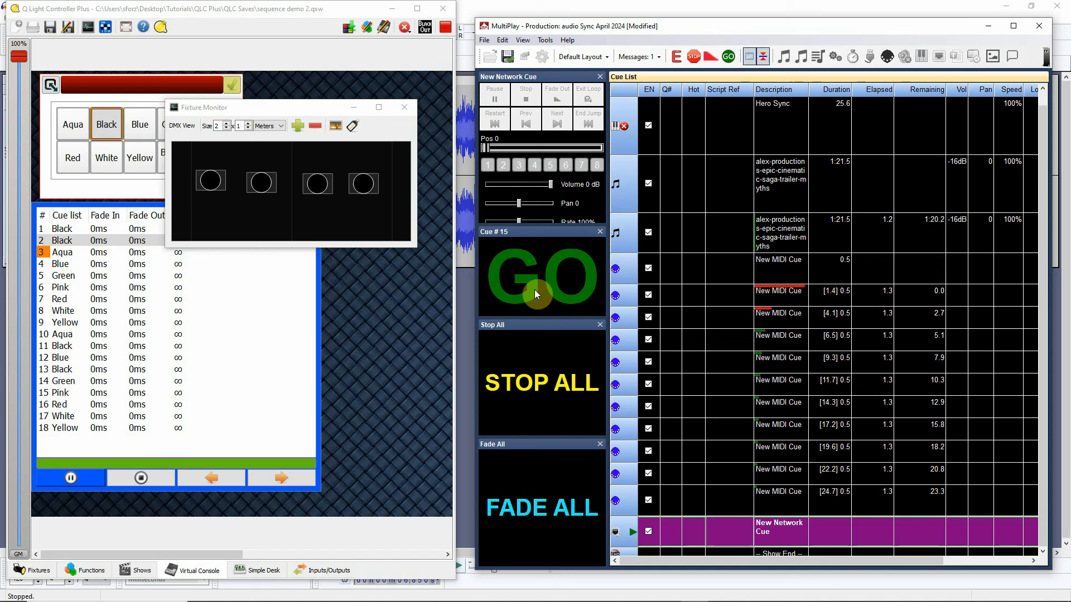
pyautogui.click(72, 124)
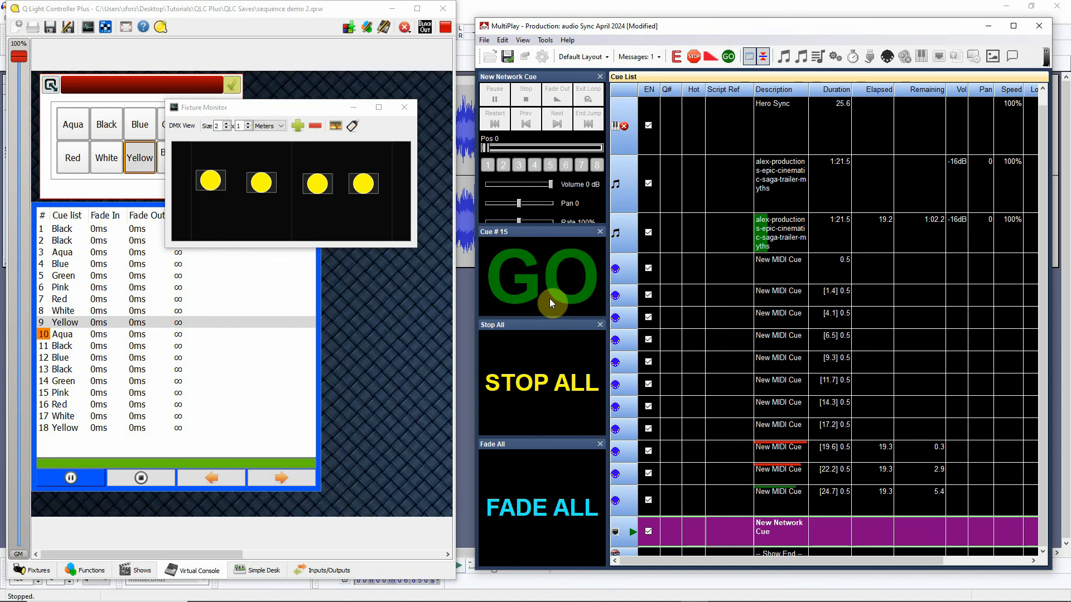
pyautogui.click(71, 123)
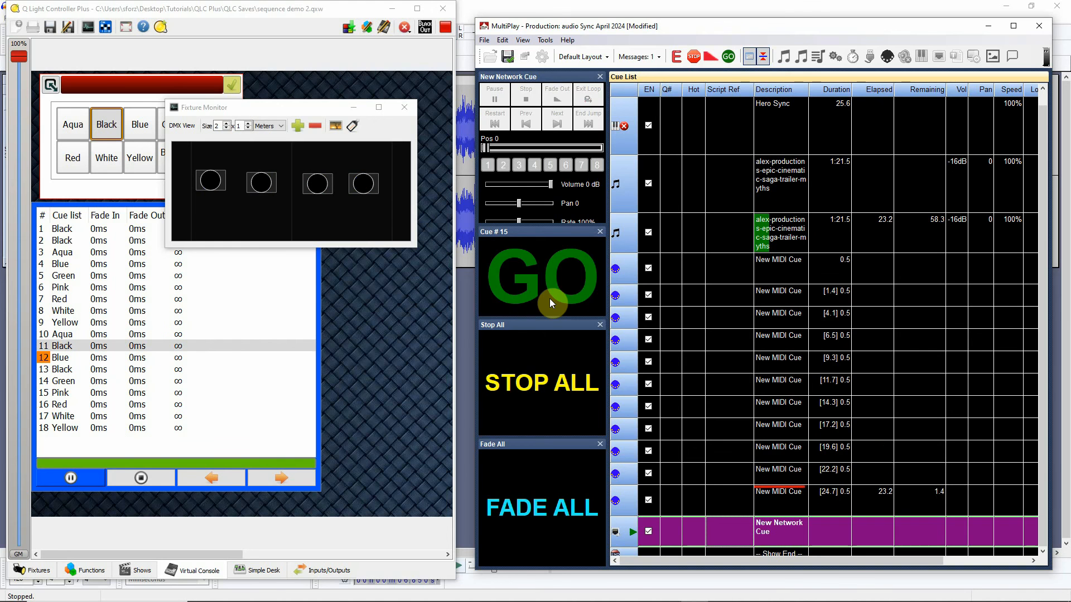
pyautogui.click(280, 477)
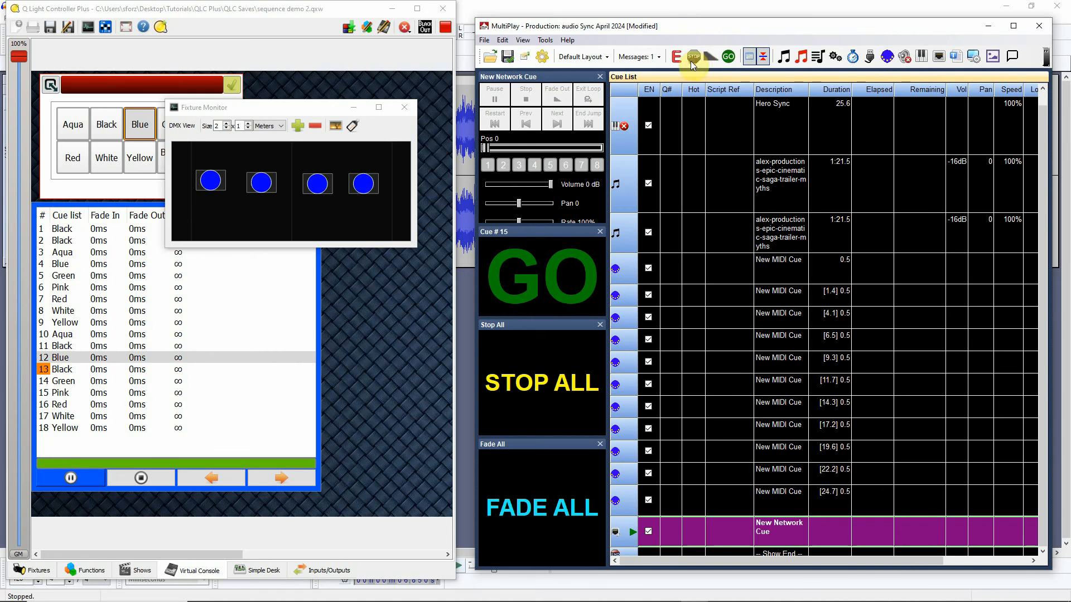
pyautogui.moveTo(722, 367)
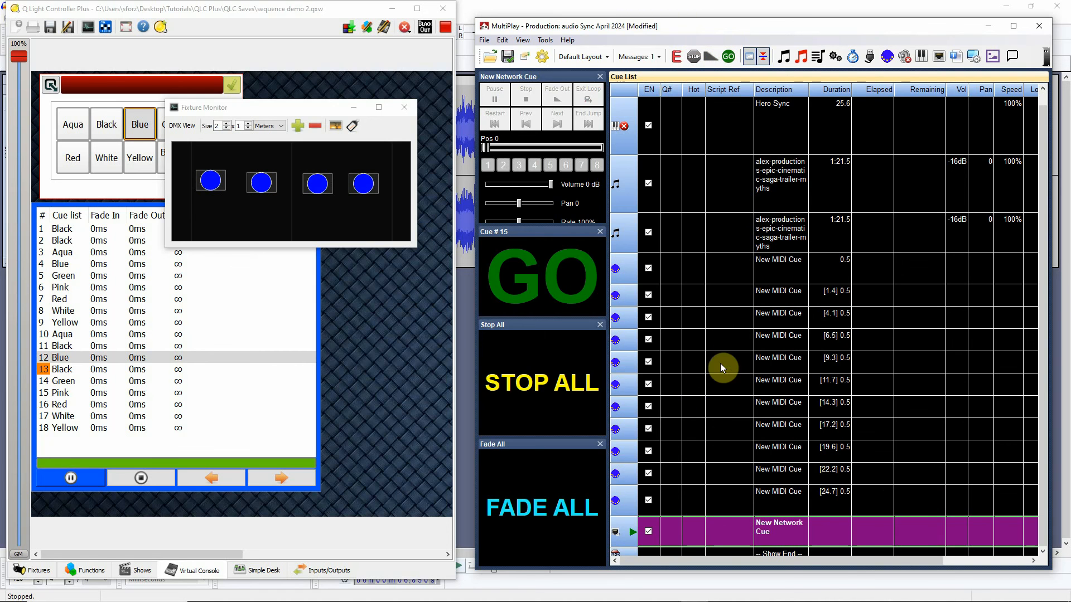
pyautogui.moveTo(831, 454)
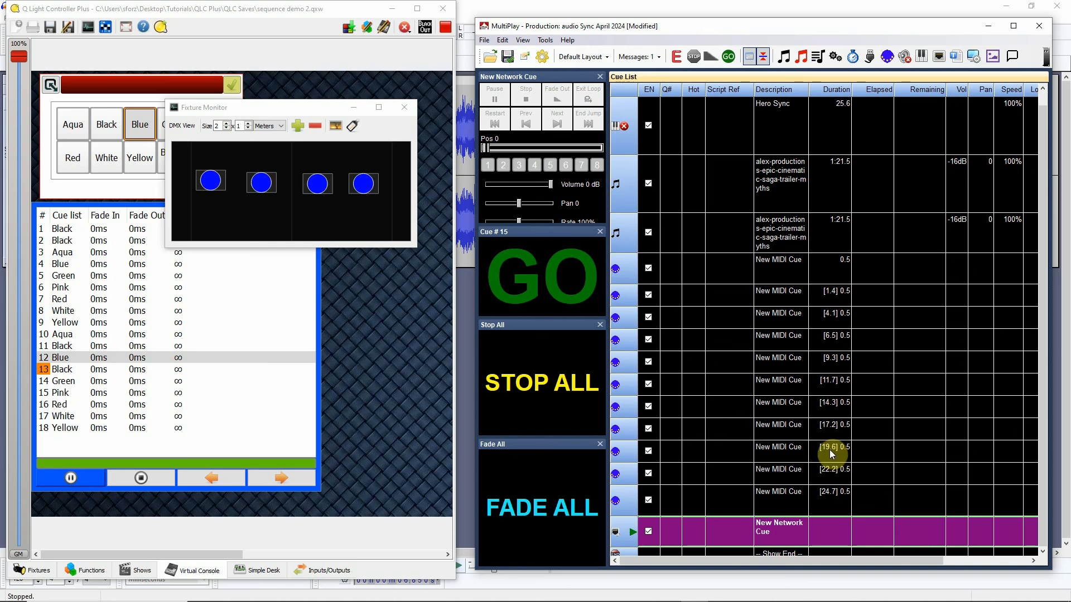
pyautogui.moveTo(735, 456)
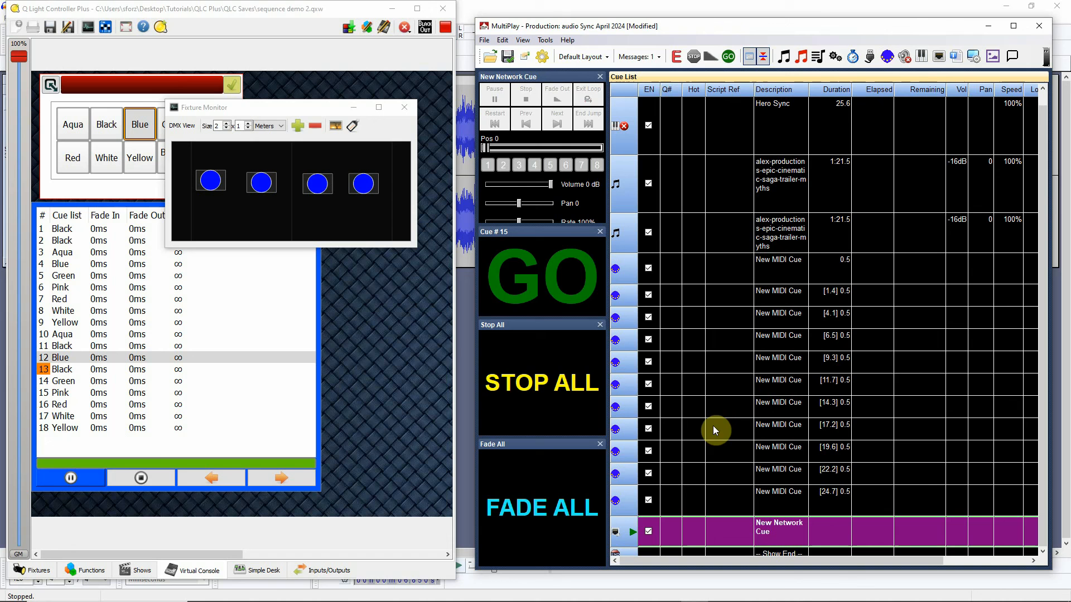
pyautogui.moveTo(744, 403)
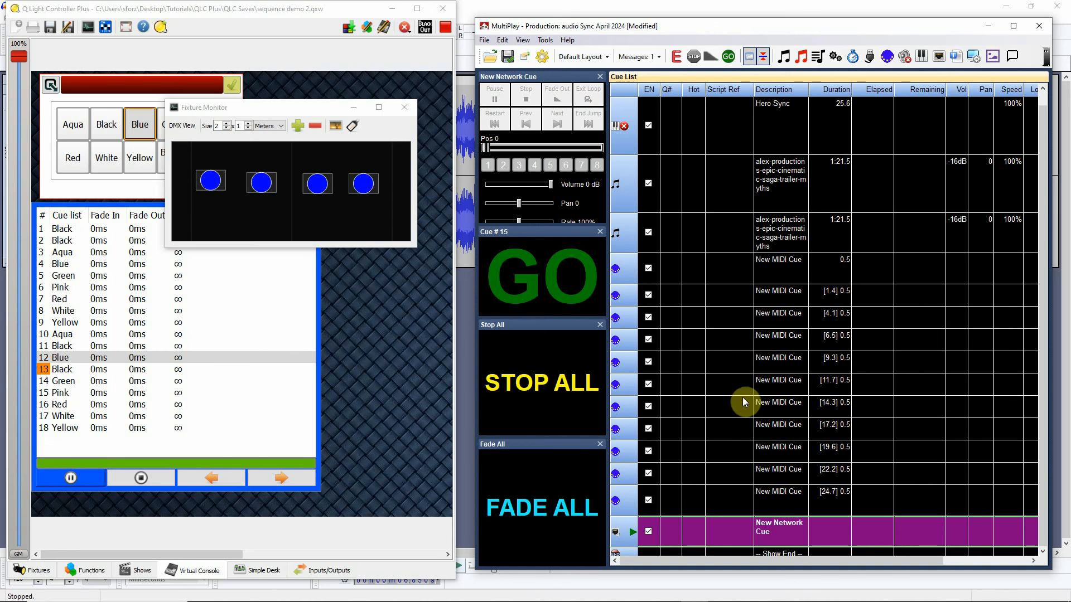